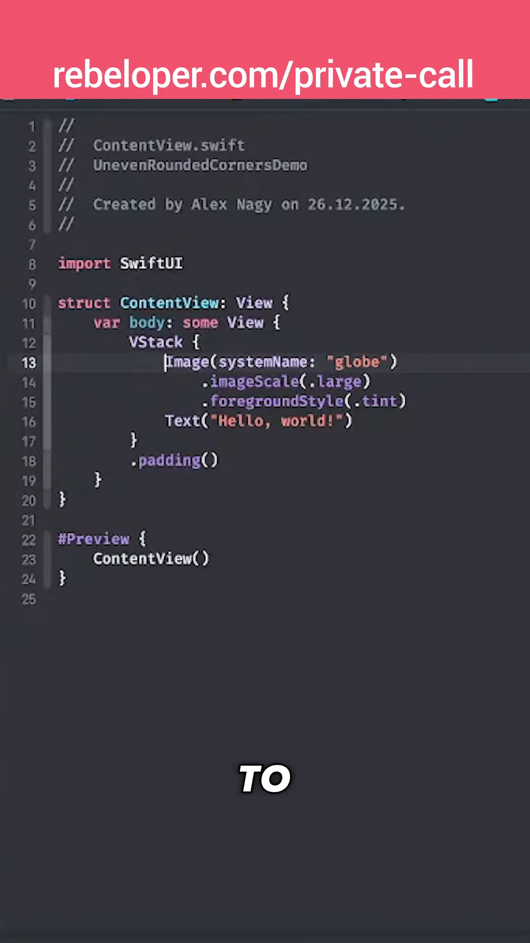
Step: Replace the default VStack with globe and Hello world text with Image("")
{"action": "left_click_drag", "start_coordinate": [129, 342], "coordinate": [224, 461]}
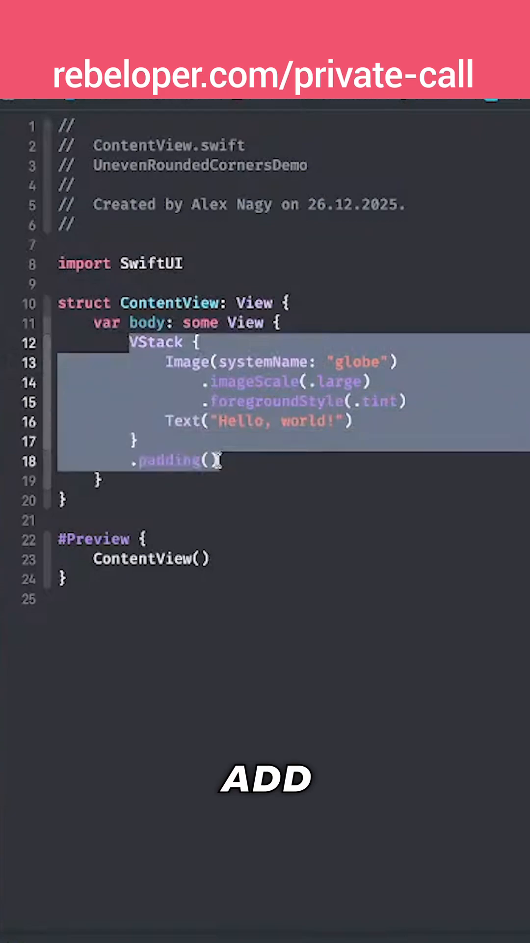
{"action": "type", "text": "Image(\""}
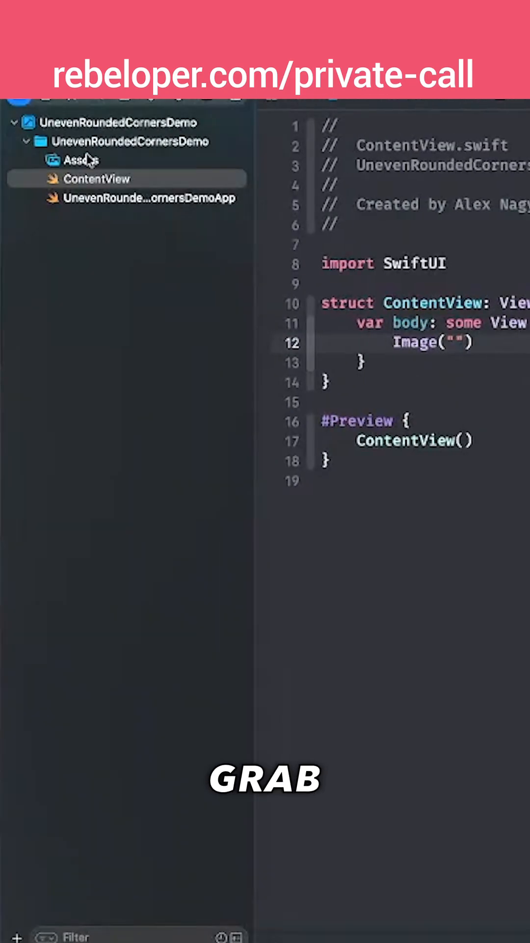
{"action": "left_click", "coordinate": [78, 160]}
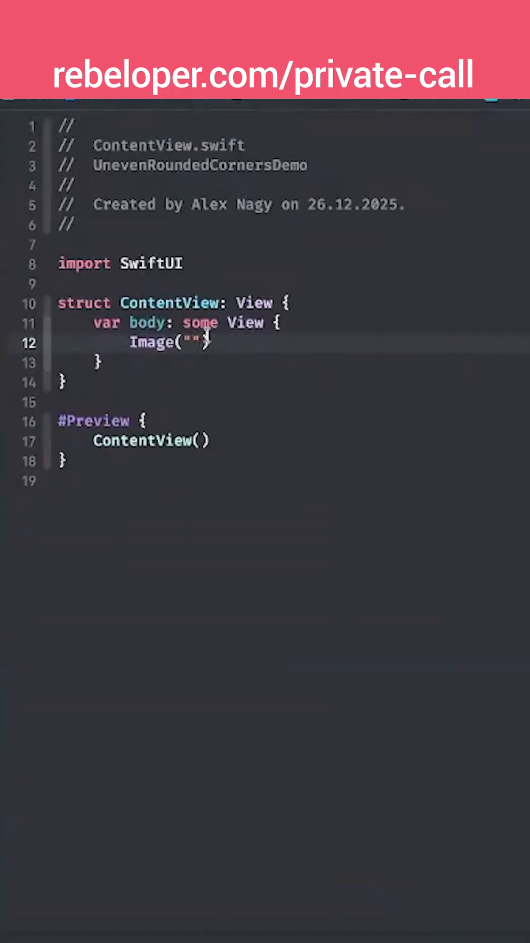
Step: Load Image("img_menu_americano") with .resizable() and .scaledToFill() modifiers
{"action": "type", "text": "img_menu_americano"}
{"action": "type", "text": "."}
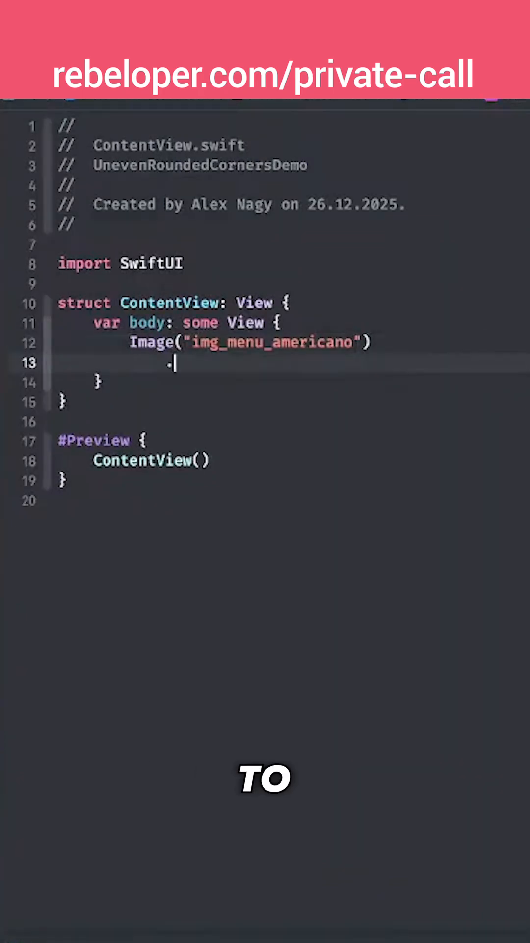
{"action": "type", "text": "resizable()"}
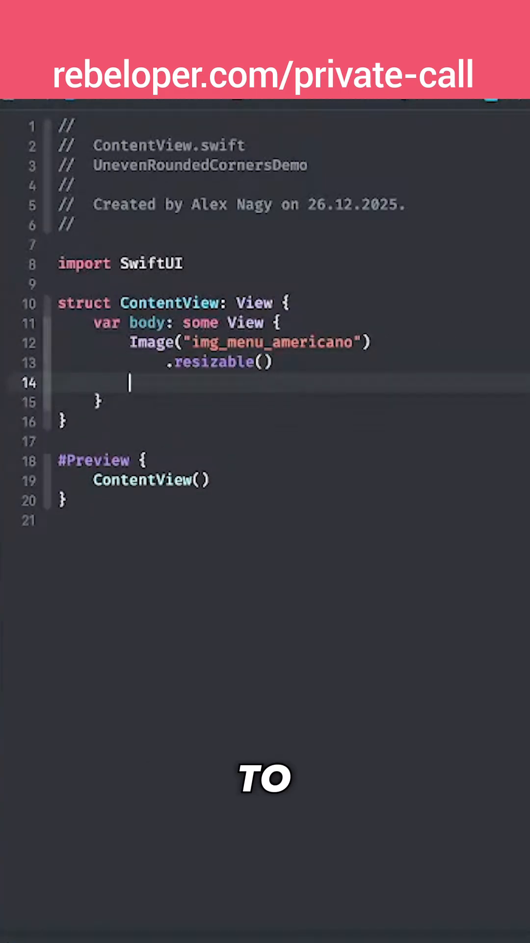
{"action": "type", "text": ".scal"}
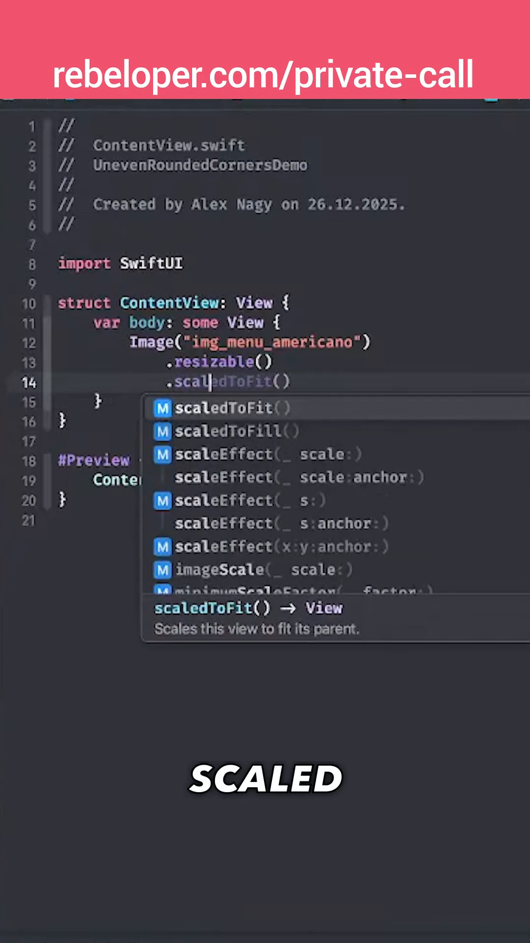
{"action": "left_click", "coordinate": [227, 431]}
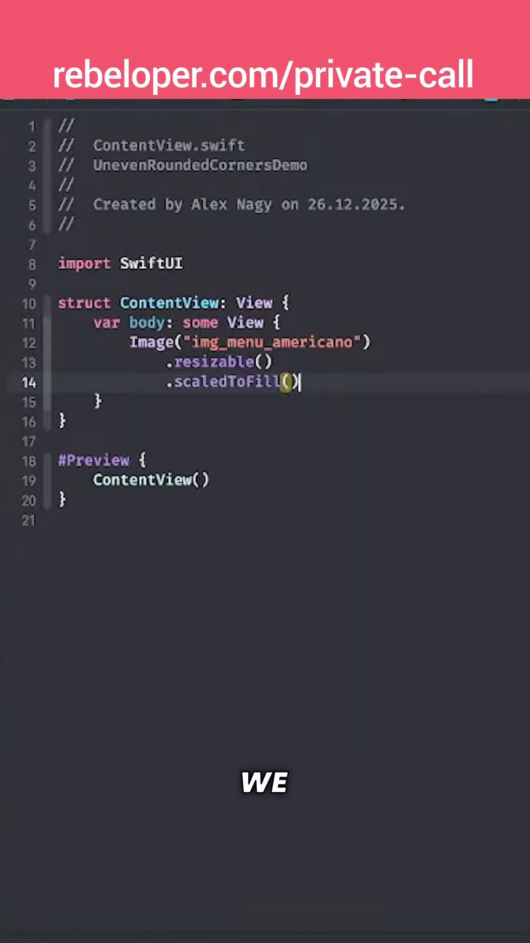